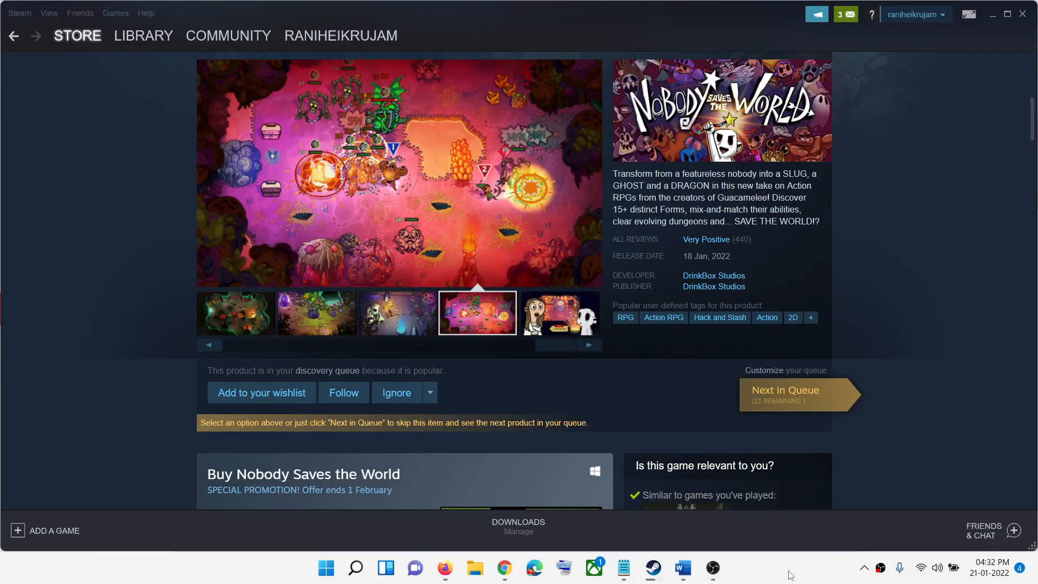
- From the store page, go to Steam Settings > Controller and bring up General Controller Settings
left_click(558, 312)
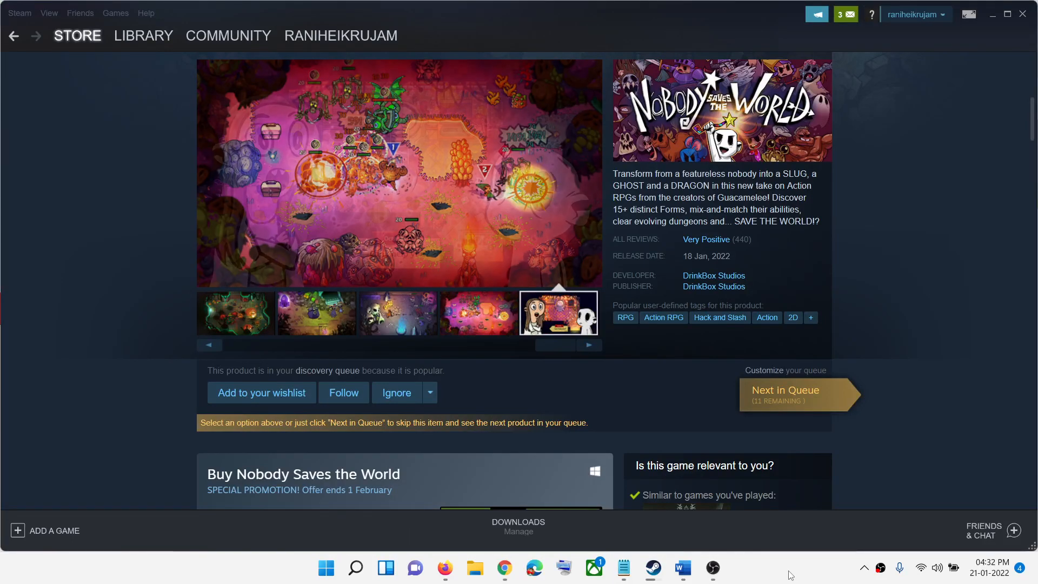
left_click(681, 567)
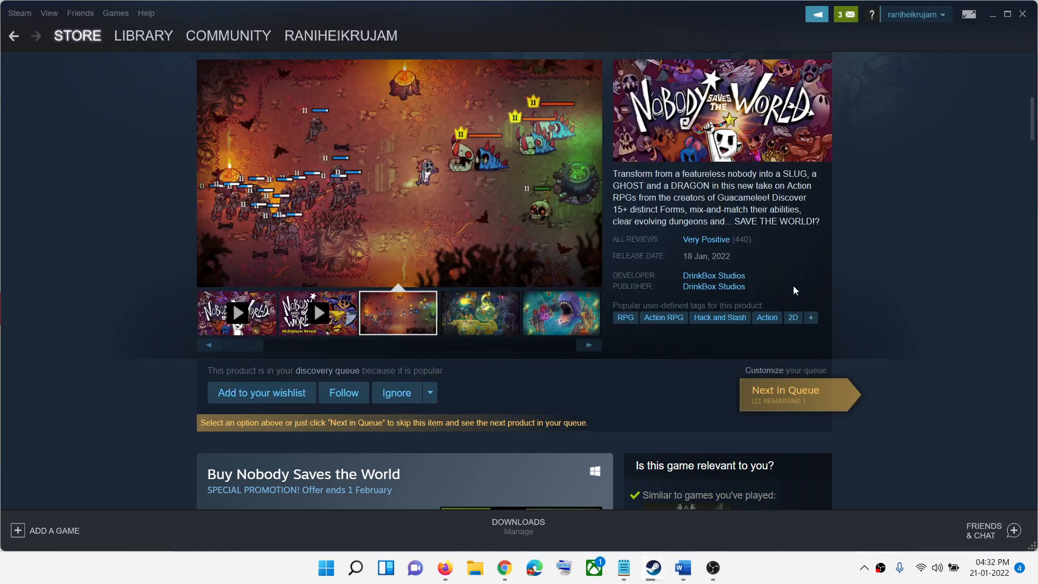
mouse_move(44, 97)
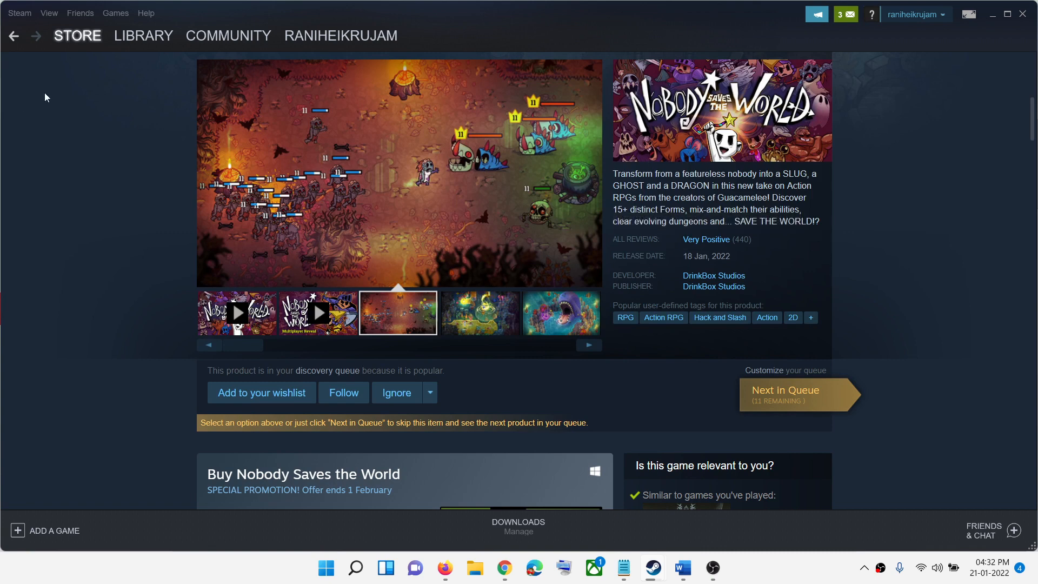
mouse_move(19, 12)
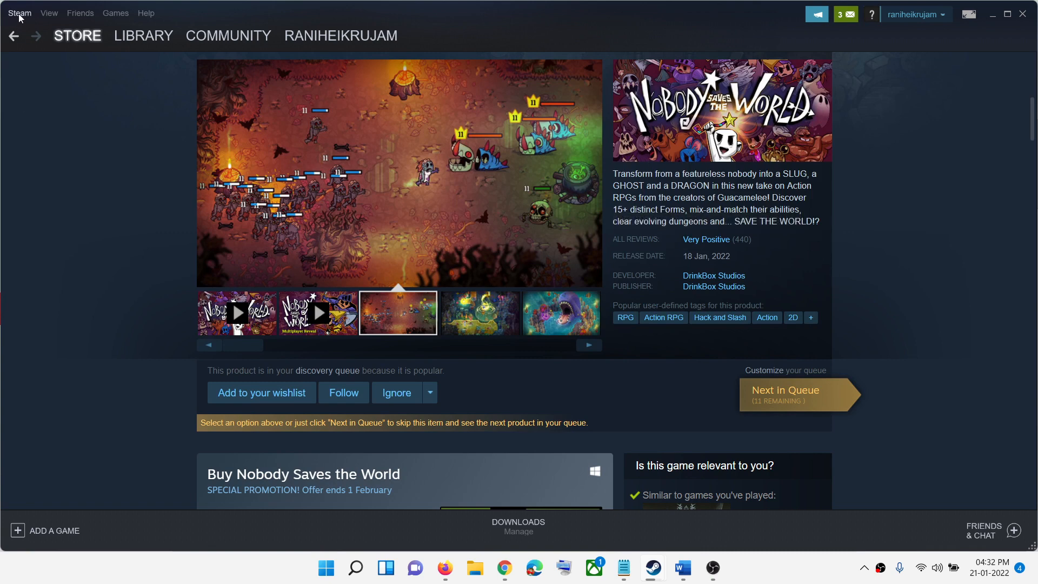
left_click(19, 13)
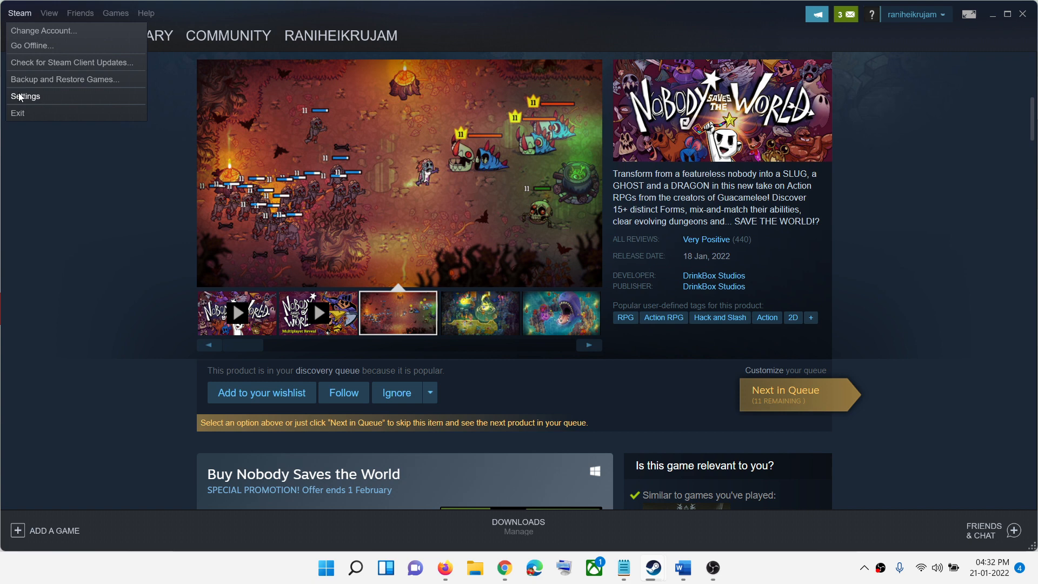
left_click(26, 96)
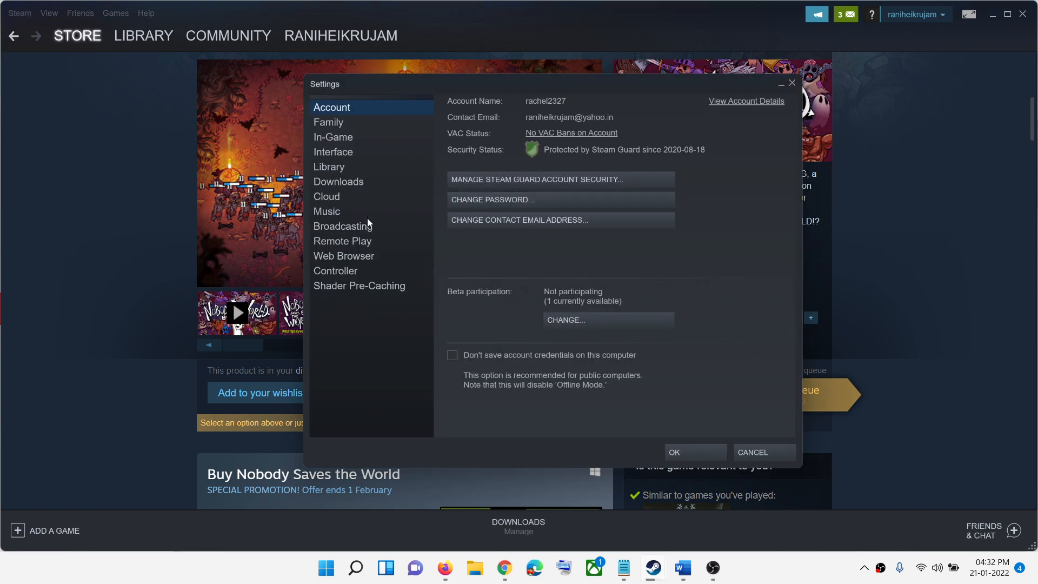
left_click(336, 270)
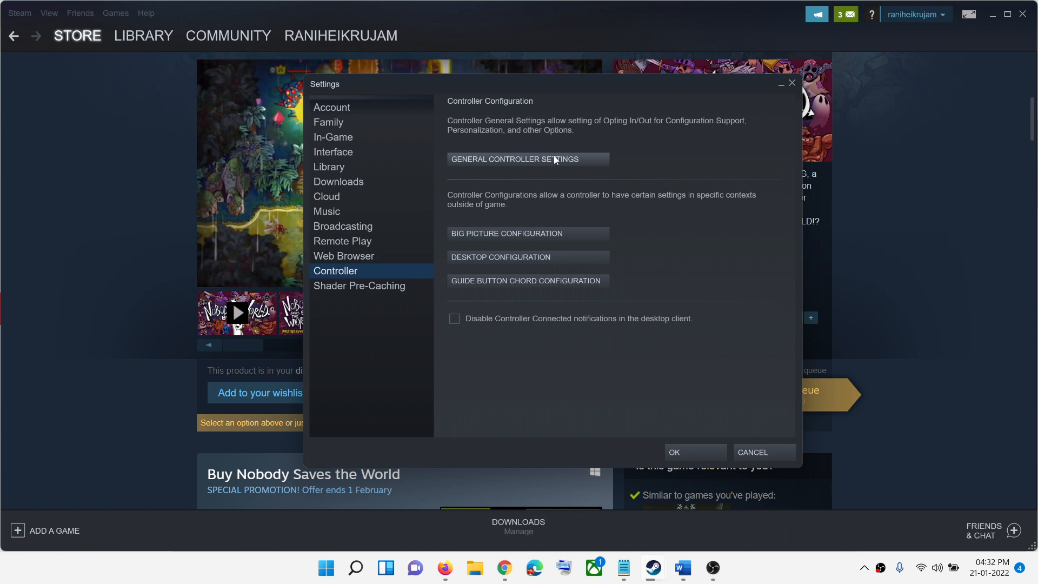
left_click(506, 233)
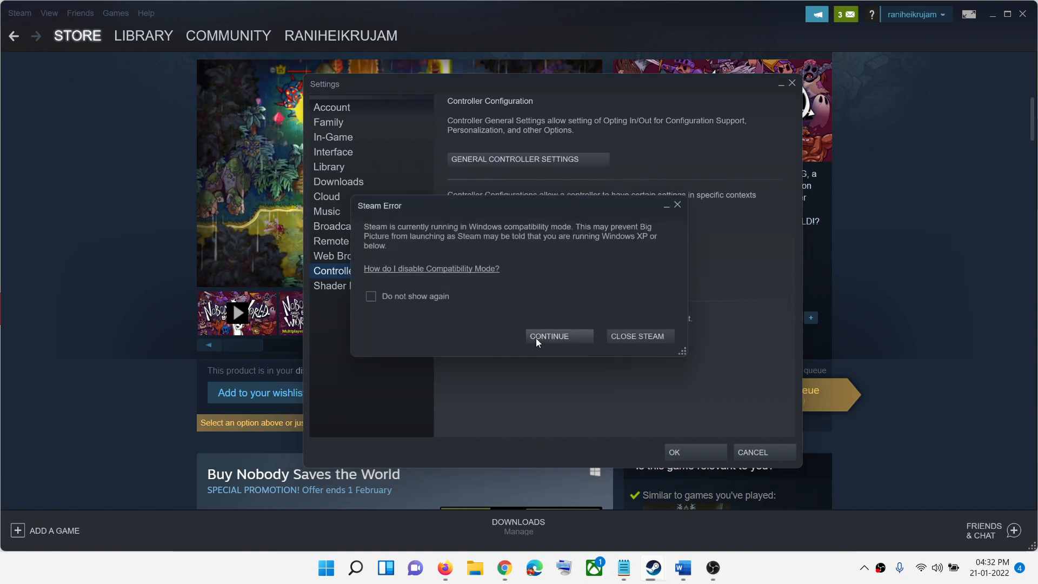
- Dismiss the compatibility warning and tick PlayStation Configuration Support
left_click(548, 337)
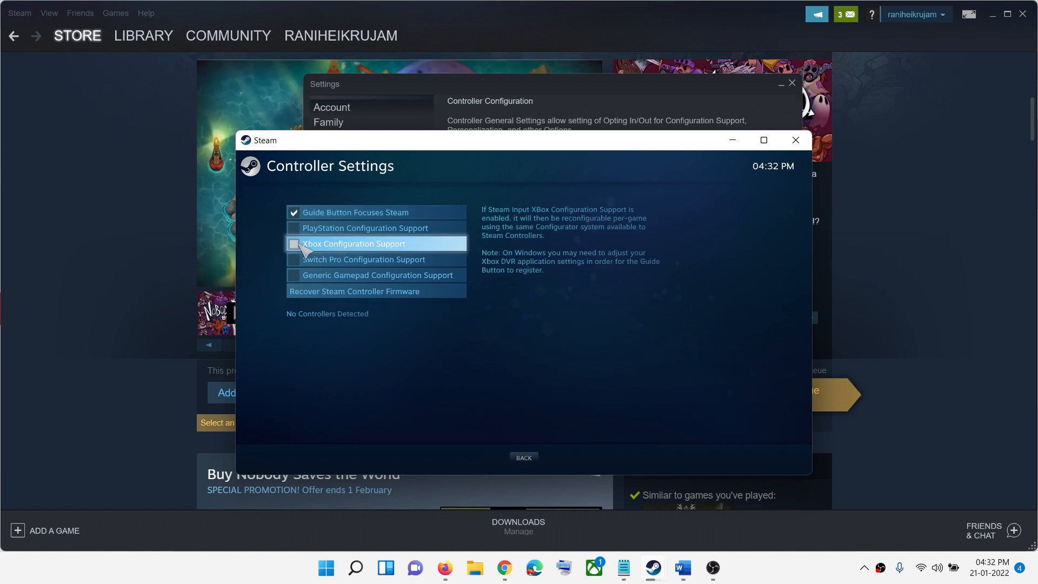
mouse_move(364, 228)
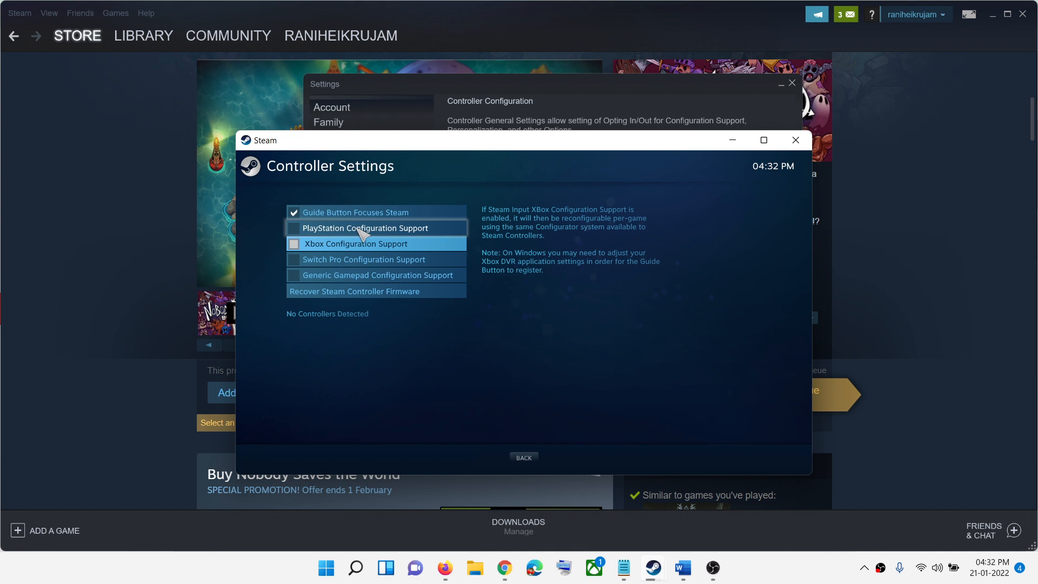
left_click(365, 228)
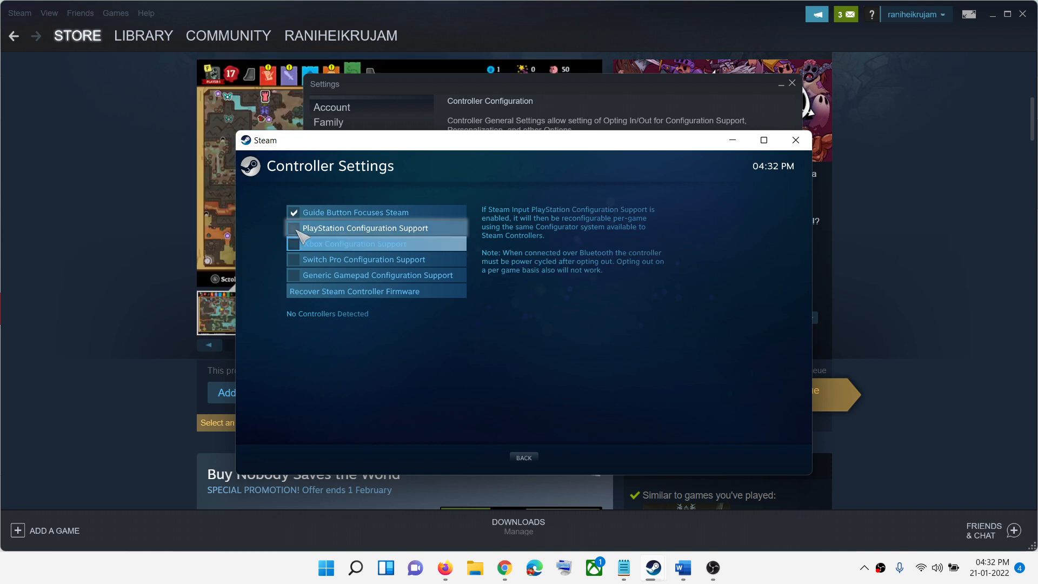
left_click(293, 228)
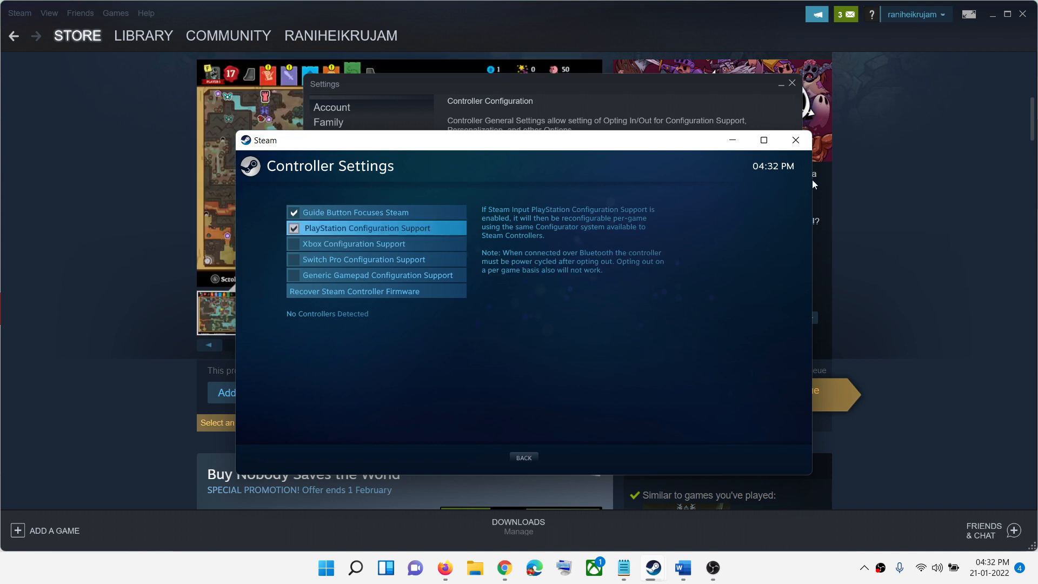
- Confirm the controller settings with OK and restart Steam to apply them
left_click(523, 457)
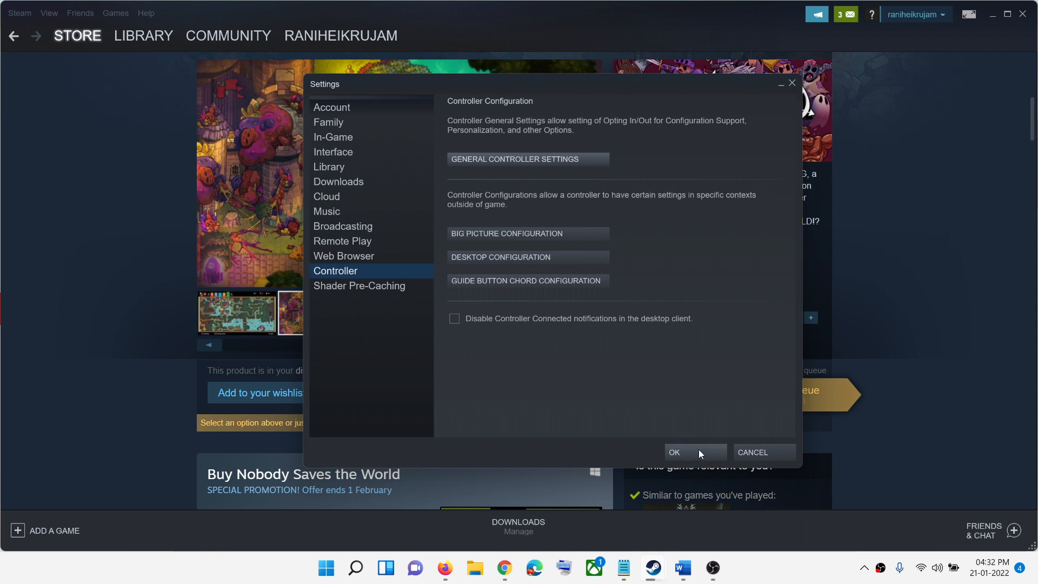
left_click(673, 452)
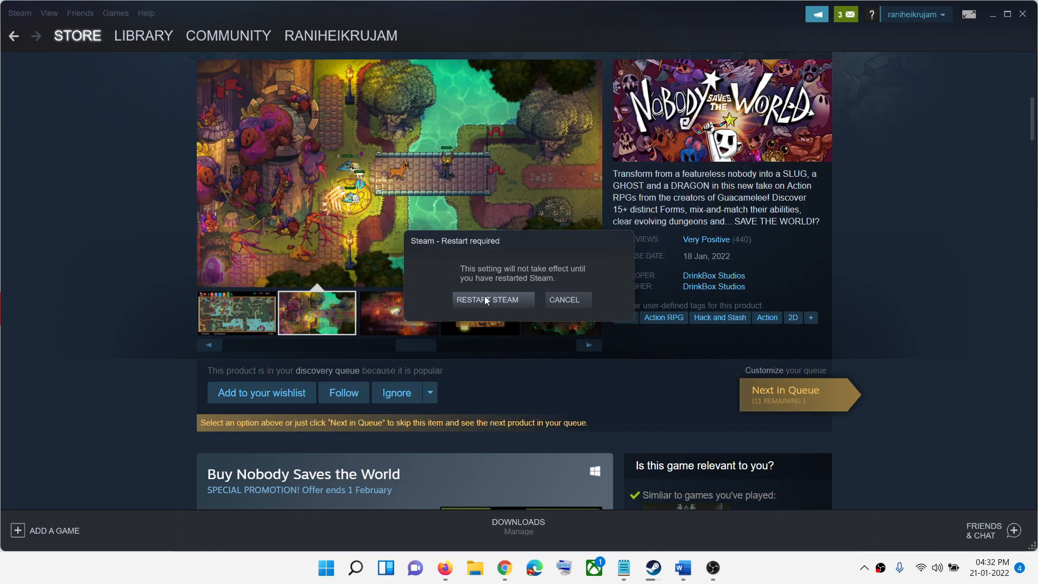
left_click(564, 299)
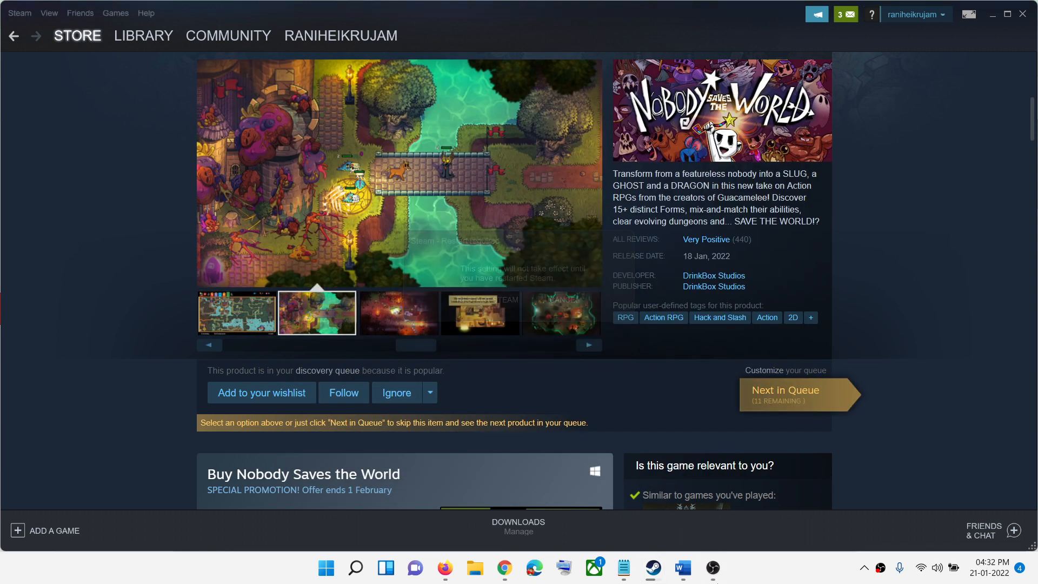
- Switch to the Word guide, scroll to Step 2 and select the word DS4Windows
left_click(682, 568)
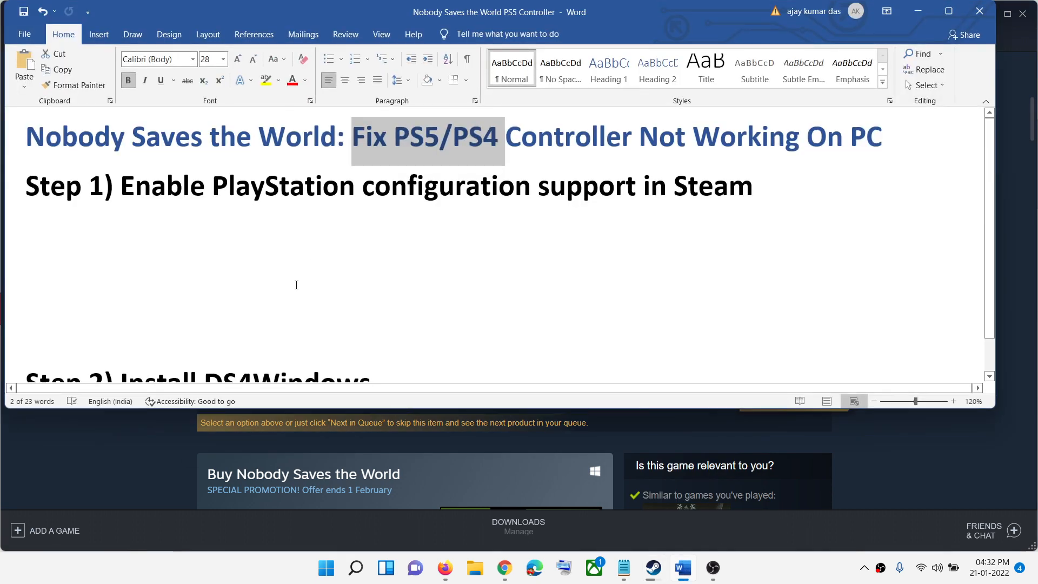
scroll("down", 3)
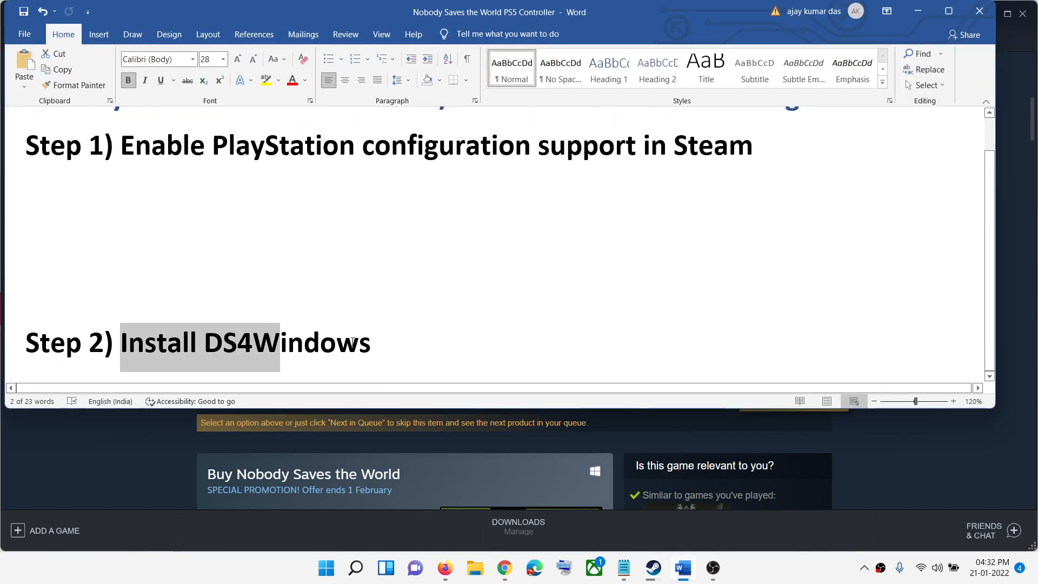
double_click(286, 342)
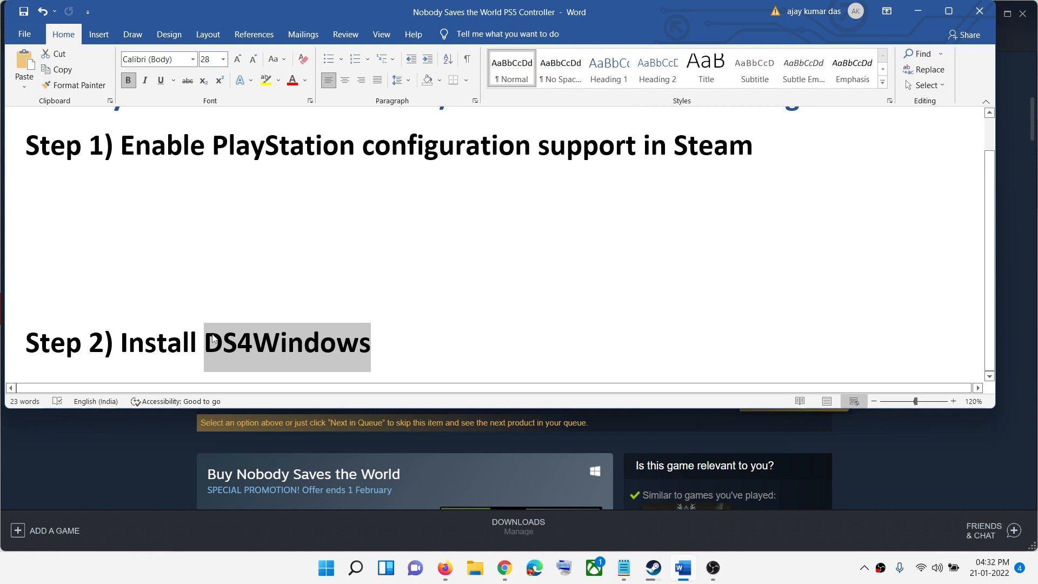
left_click(504, 568)
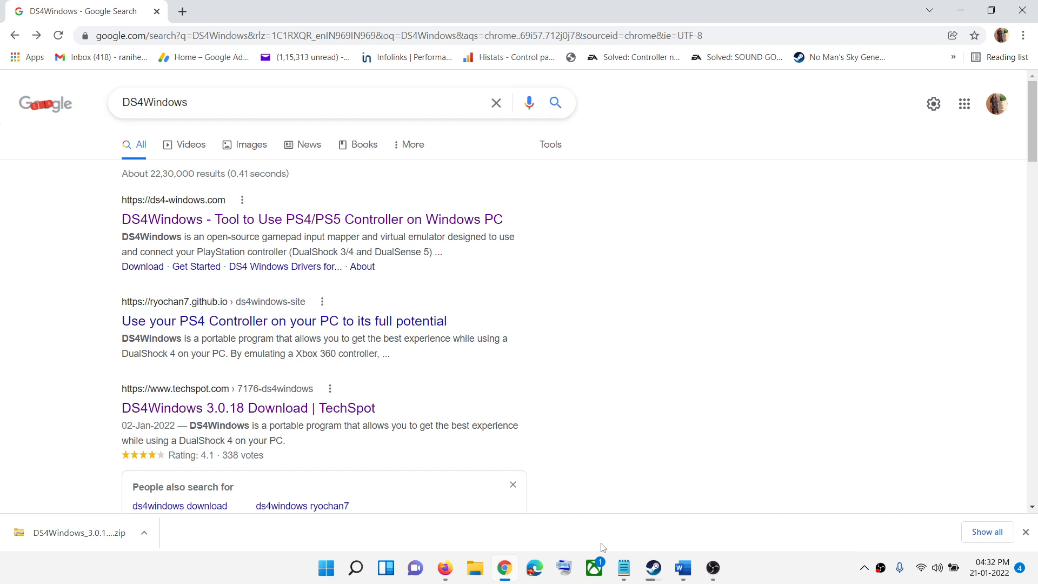
mouse_move(664, 485)
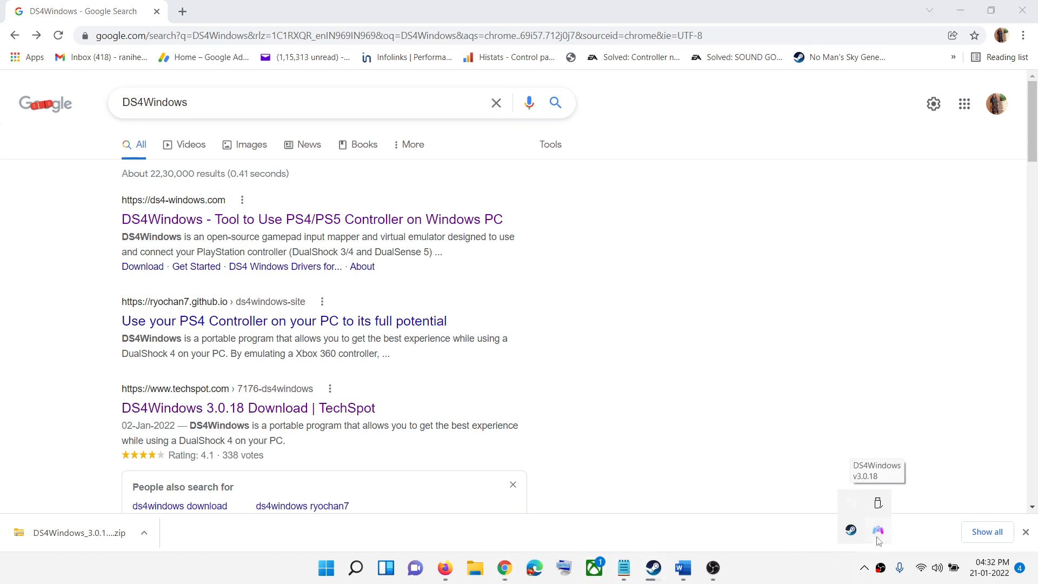
- Launch DS4Windows from the tray, check the Word guide, and return to the Steam store page
left_click(877, 530)
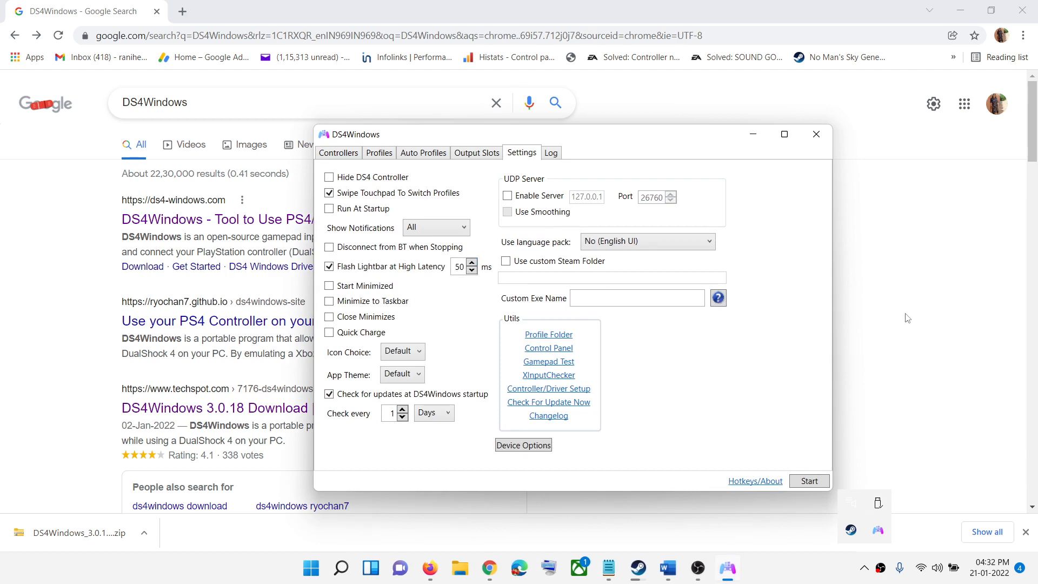
left_click(667, 569)
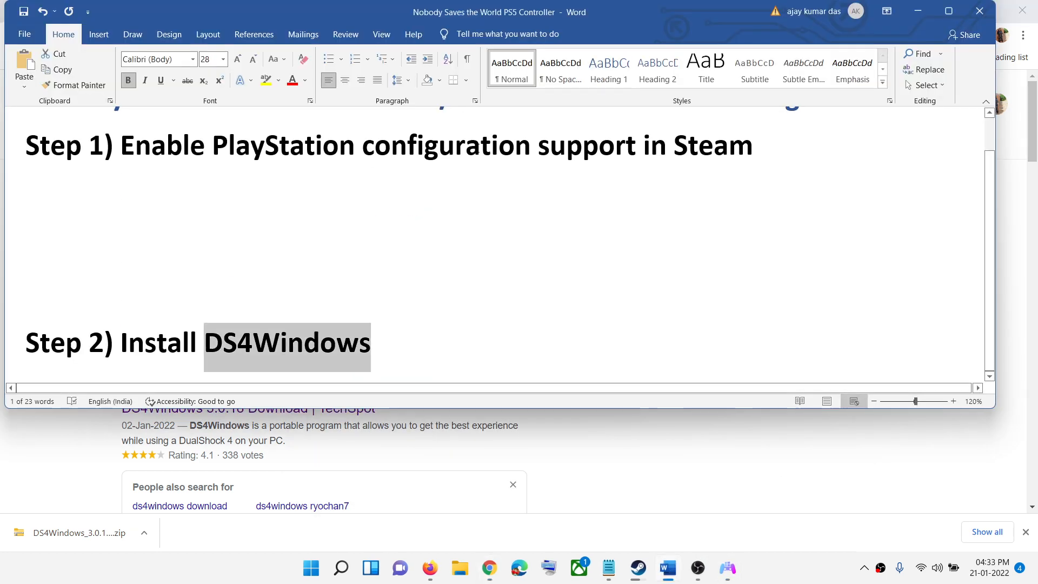
scroll("up", 3)
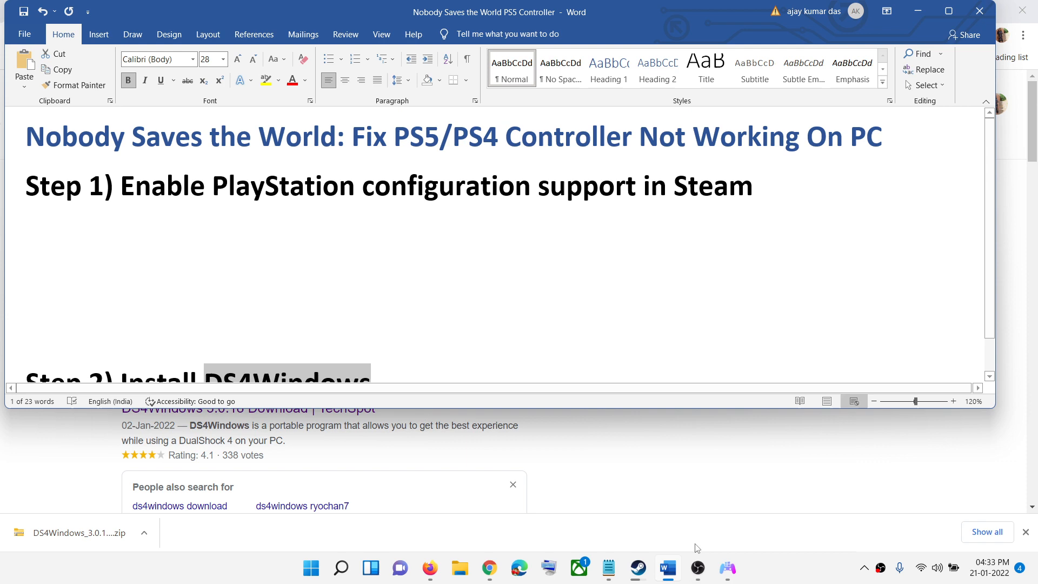
left_click(637, 568)
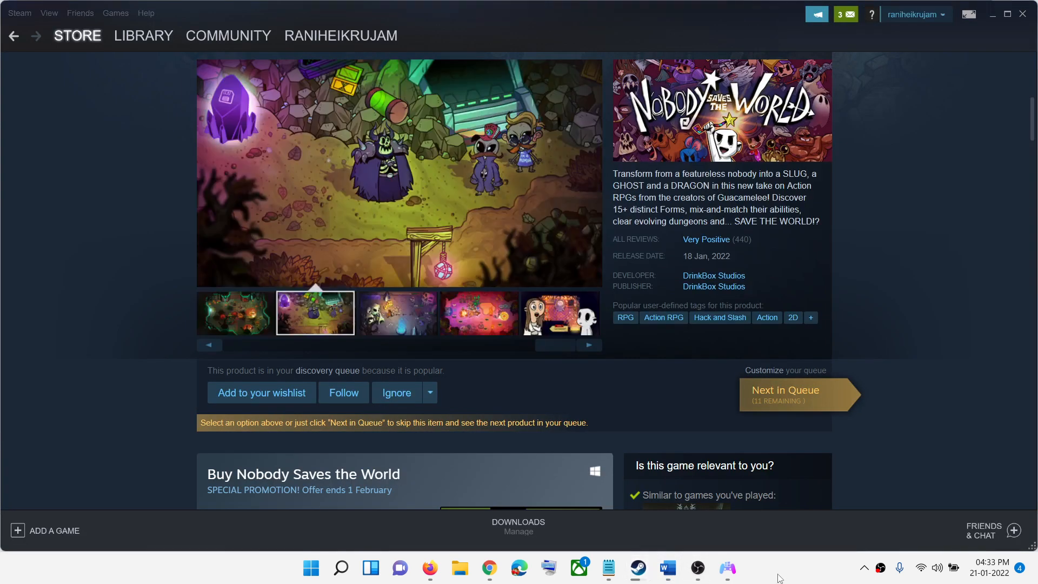